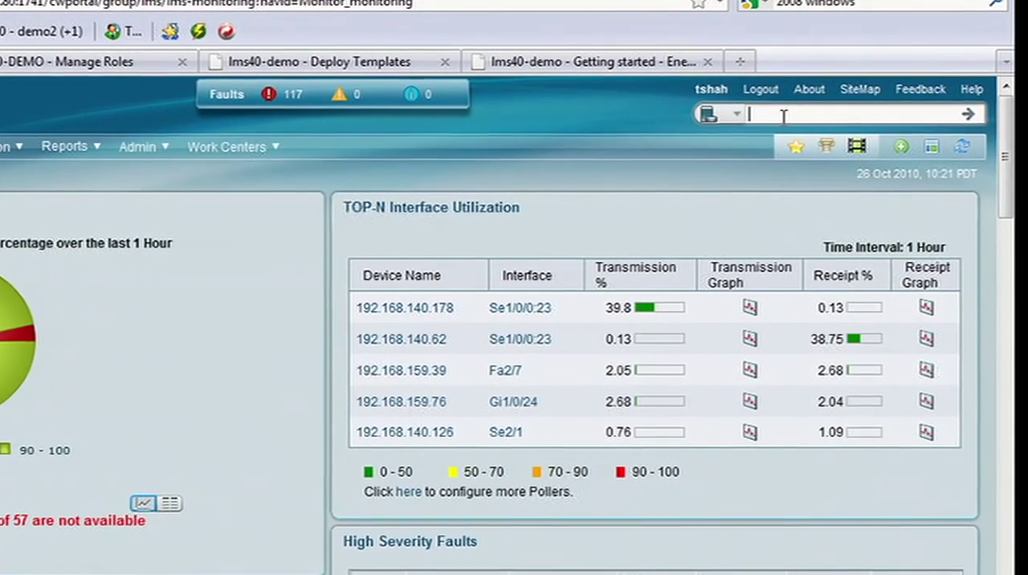
# Search devices for *178, finding 192.168.140.178, a Cisco 3825 Integrated Services Router.
pyautogui.write('*178*')
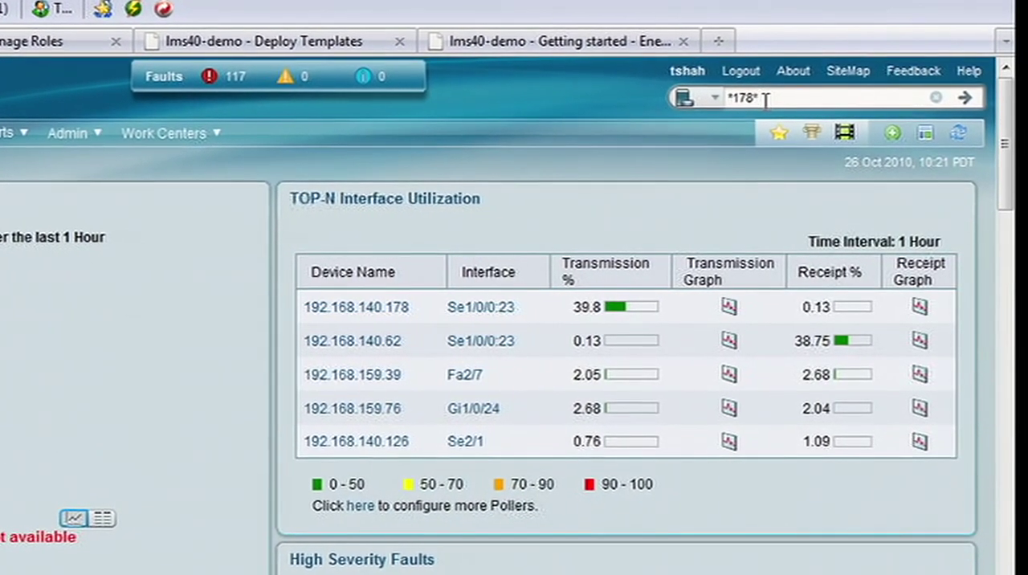
pyautogui.click(964, 97)
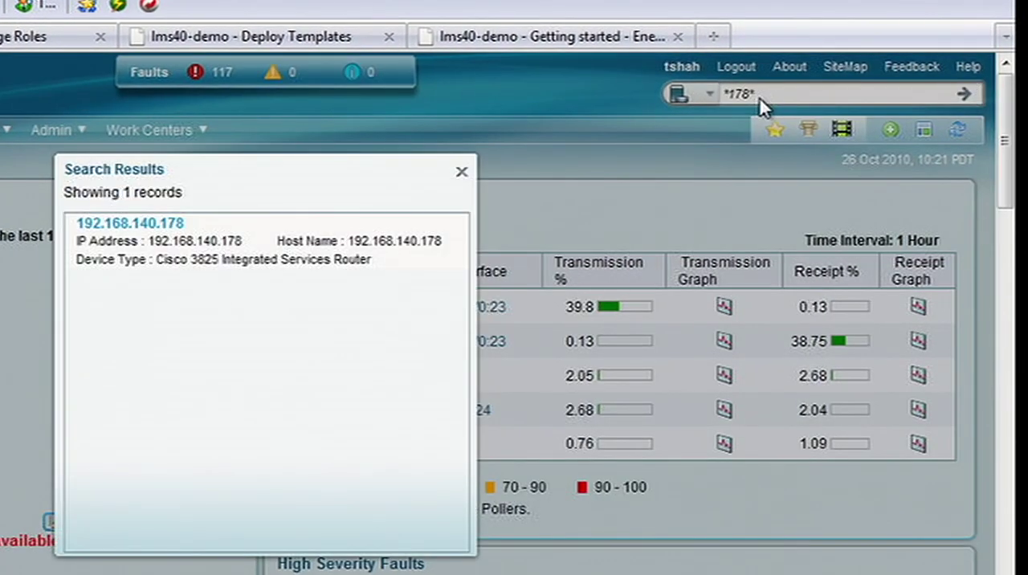
pyautogui.moveTo(469, 321)
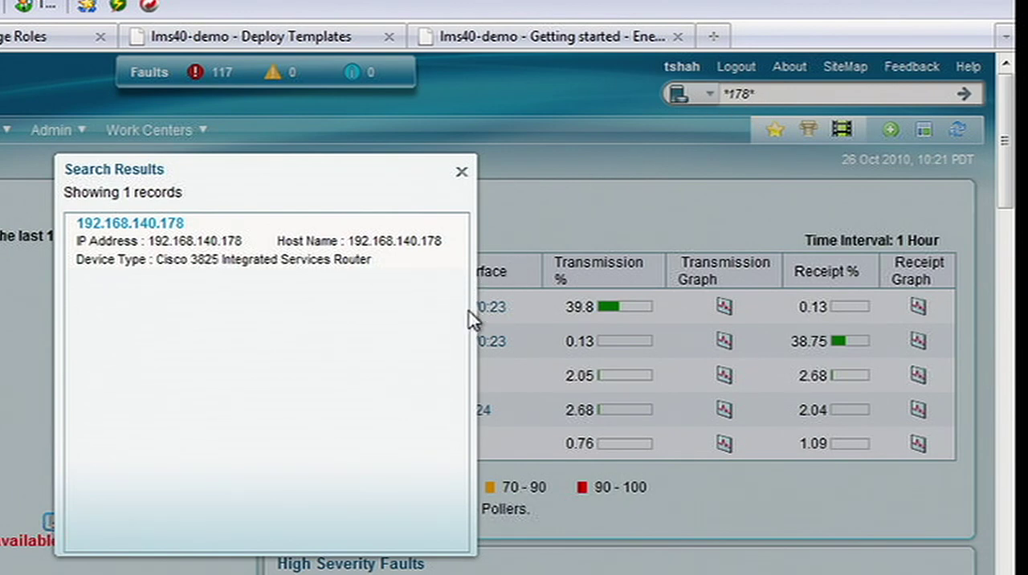